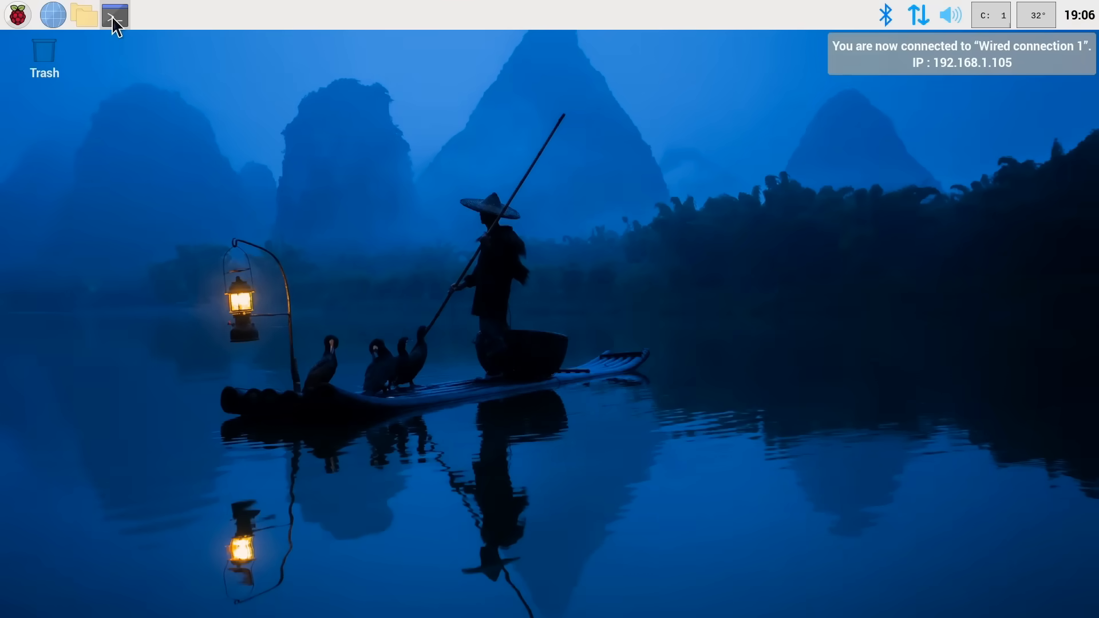
Open a new terminal and enter the hdparm direct read test for /dev/nvme0n1
click(114, 15)
text(lsblk)
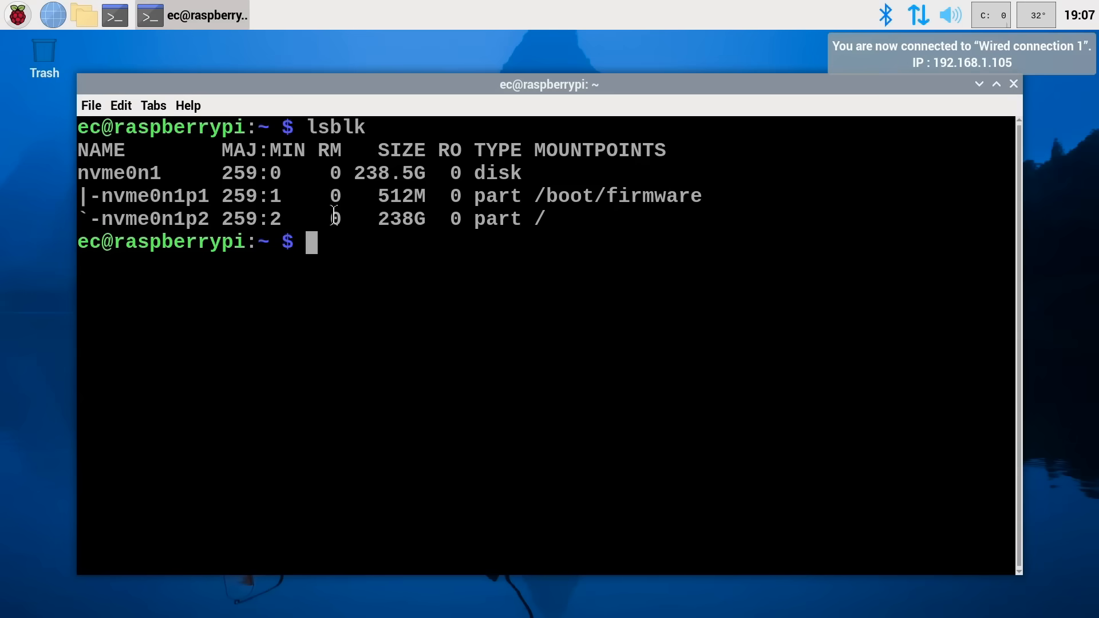
text(sudo hdparm -t --direct /dev/nvme0n1)
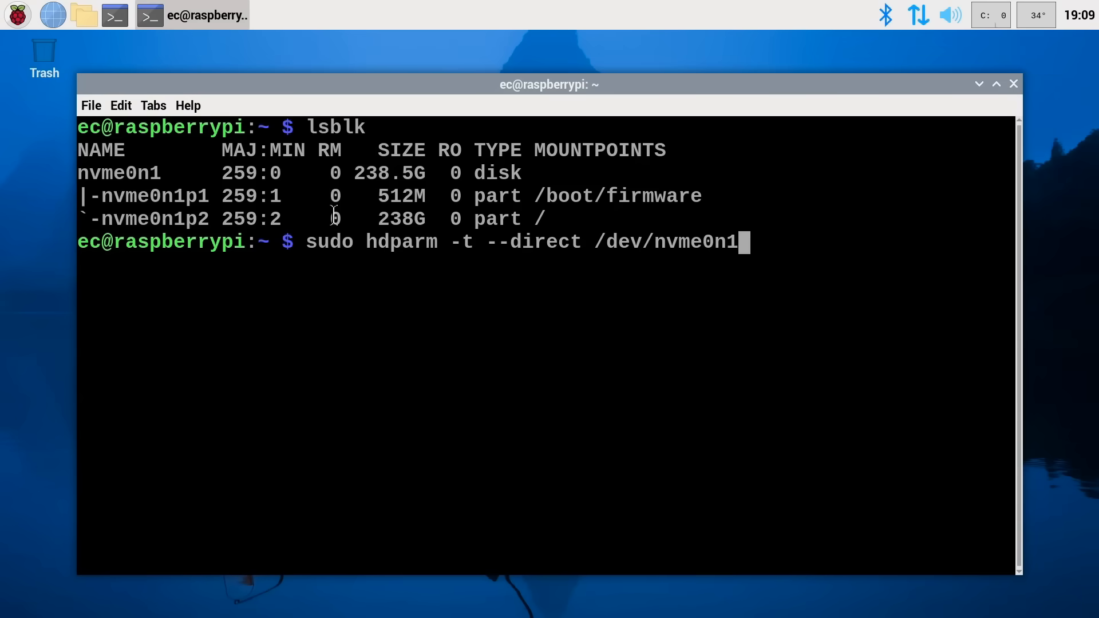
Run the NVMe read-speed test (811.25 MB/sec), then close the terminal window
key(Return)
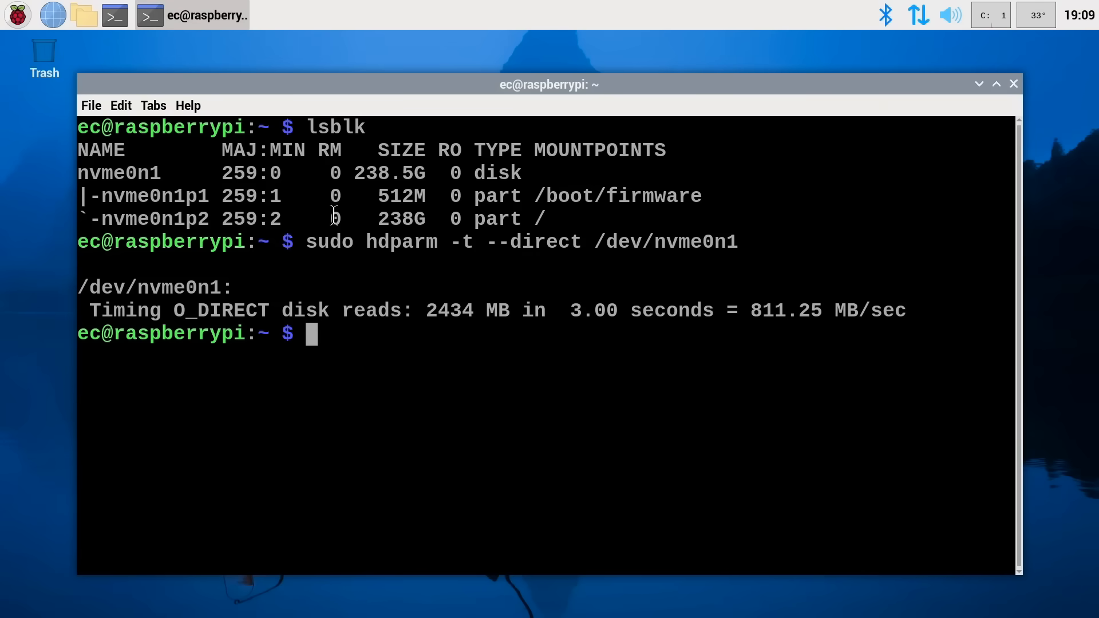
mouse_move(796, 356)
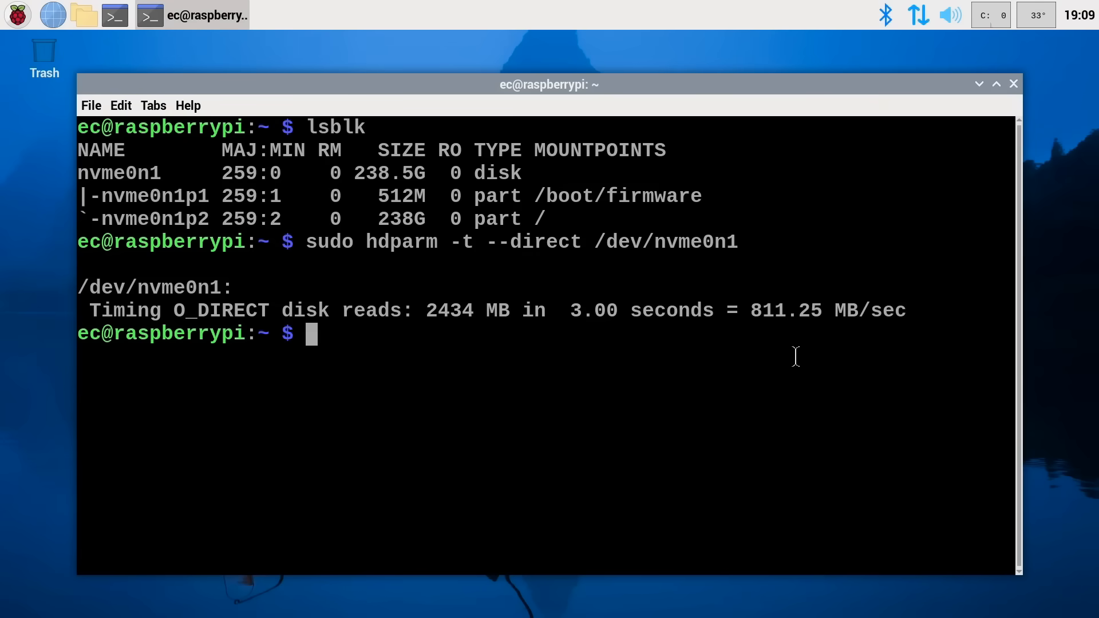
mouse_move(992, 119)
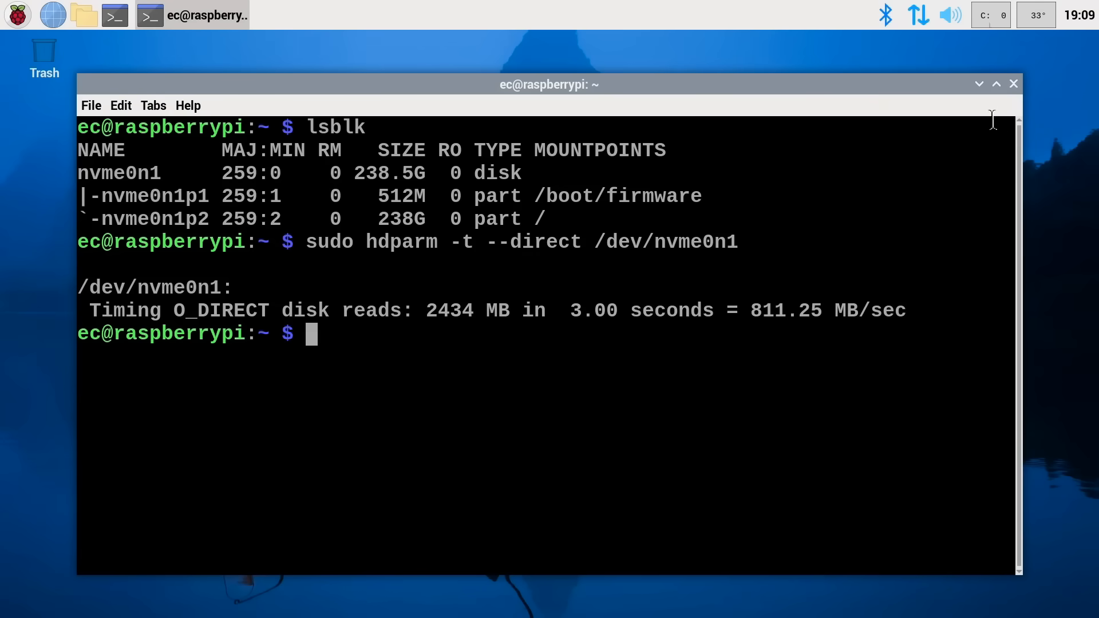
click(1013, 85)
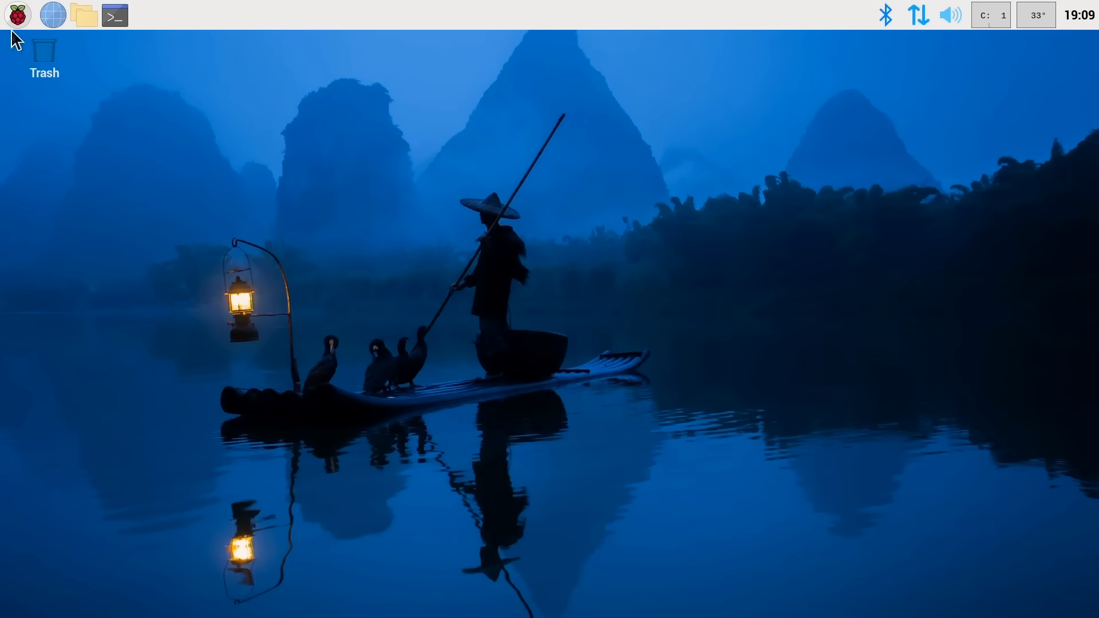